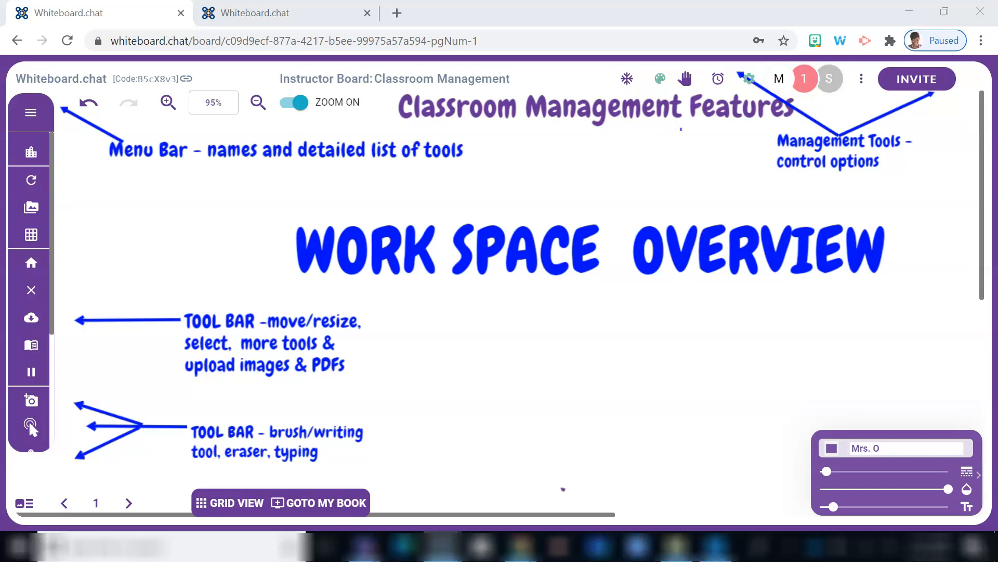
Review board settings: default tool, screen size and student permission checkboxes, leaving them unchanged.
{"action": "left_click", "coordinate": [748, 79]}
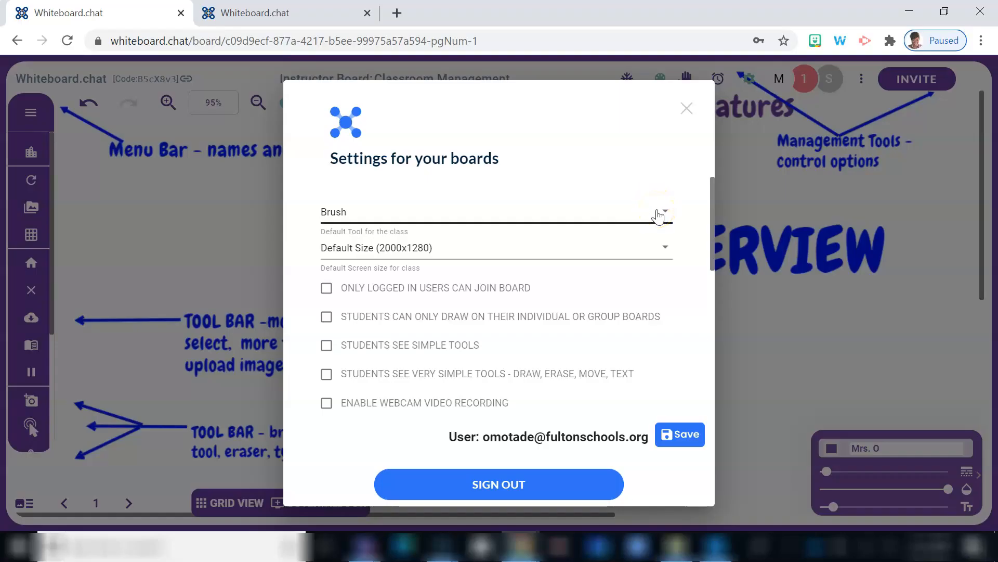
{"action": "scroll", "scroll_direction": "down", "scroll_amount": 3}
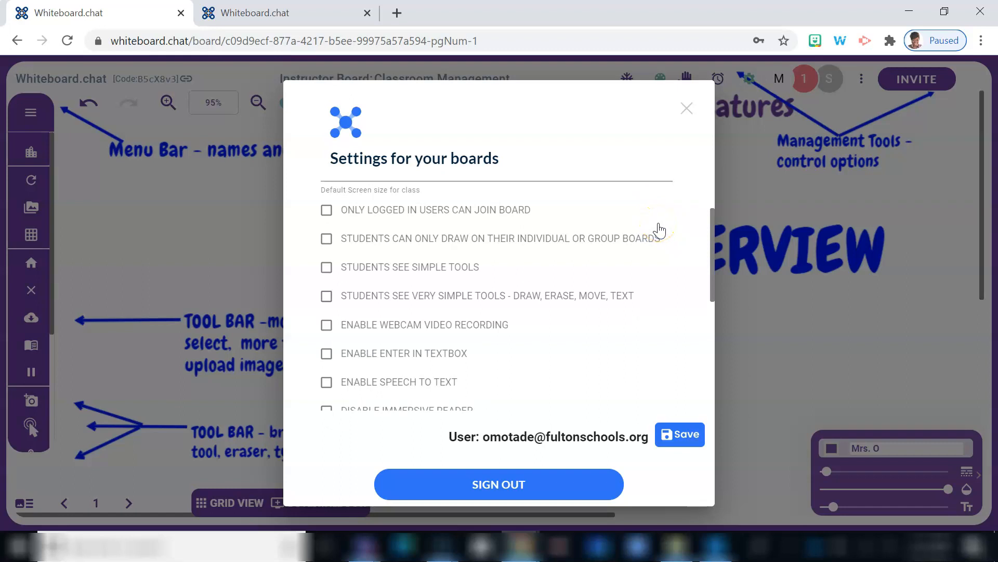
{"action": "scroll", "scroll_direction": "down", "scroll_amount": 3}
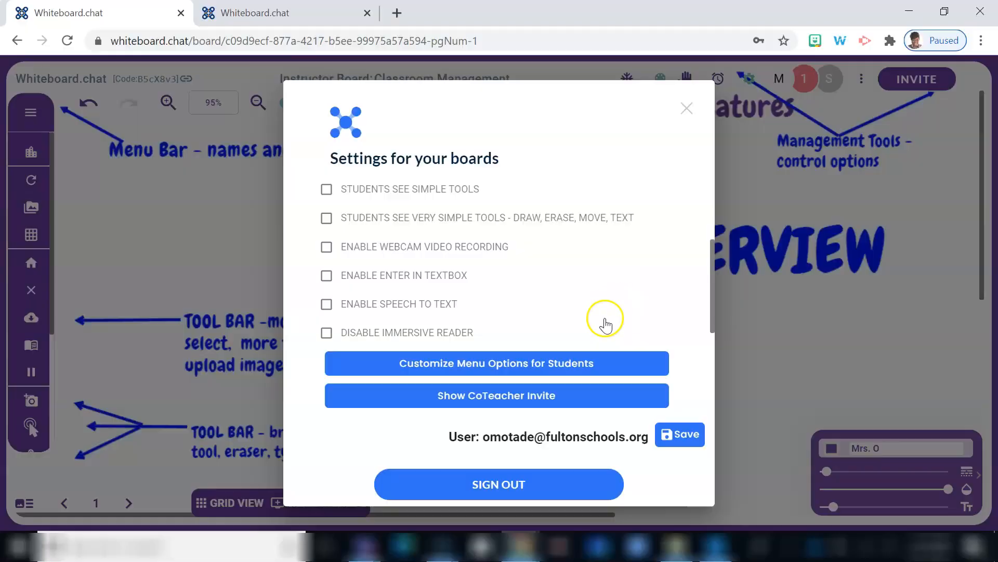
{"action": "mouse_move", "coordinate": [592, 368]}
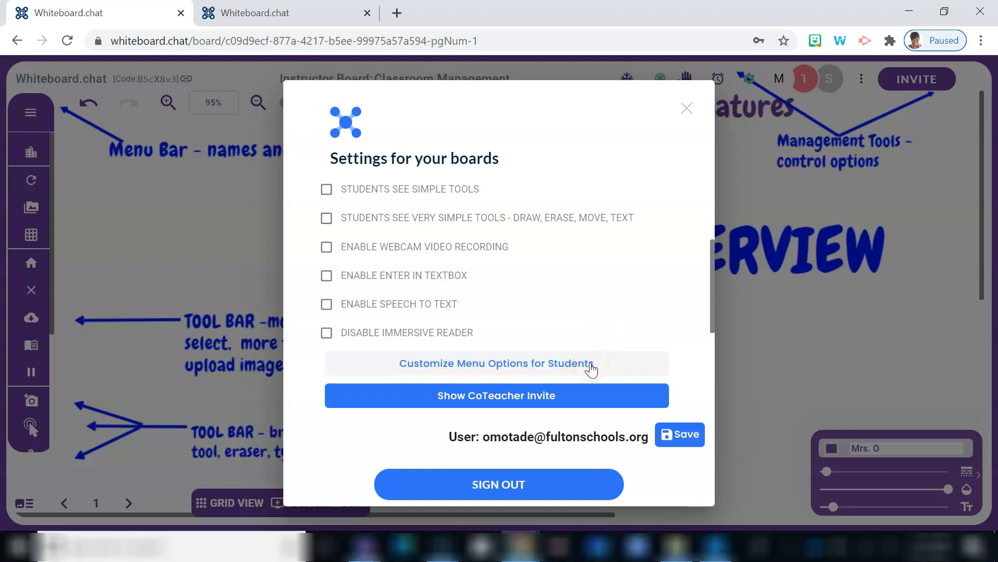
View the Customize Menu Options for Students list unchanged, then reveal the co-teacher invite link.
{"action": "left_click", "coordinate": [497, 363]}
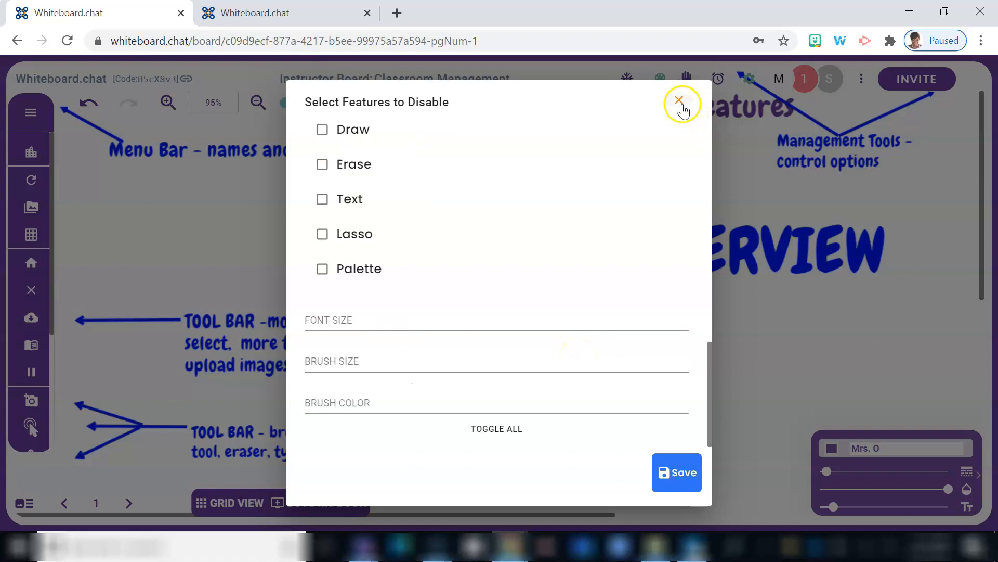
{"action": "left_click", "coordinate": [678, 101]}
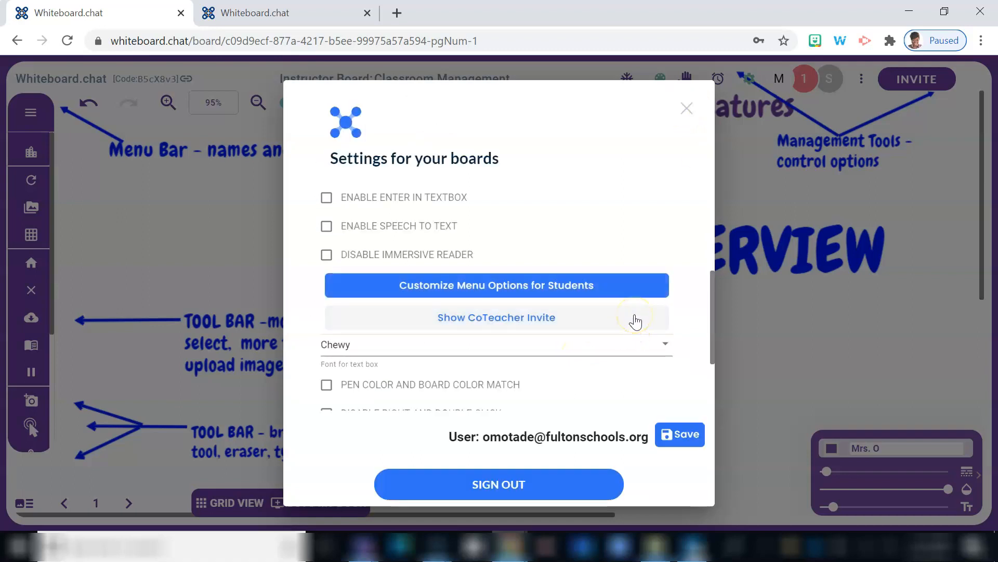
{"action": "left_click", "coordinate": [496, 317]}
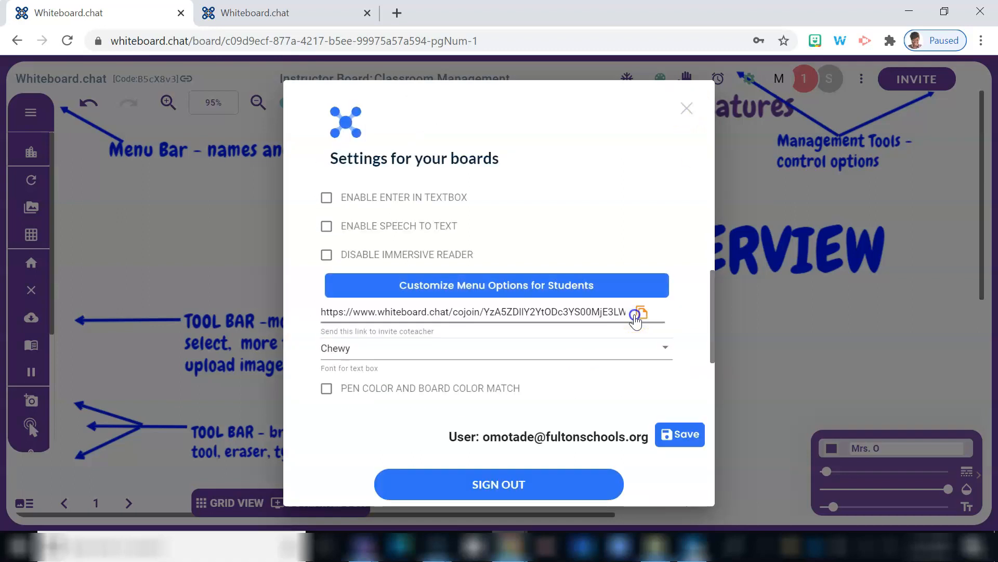
{"action": "scroll", "scroll_direction": "down", "scroll_amount": 3}
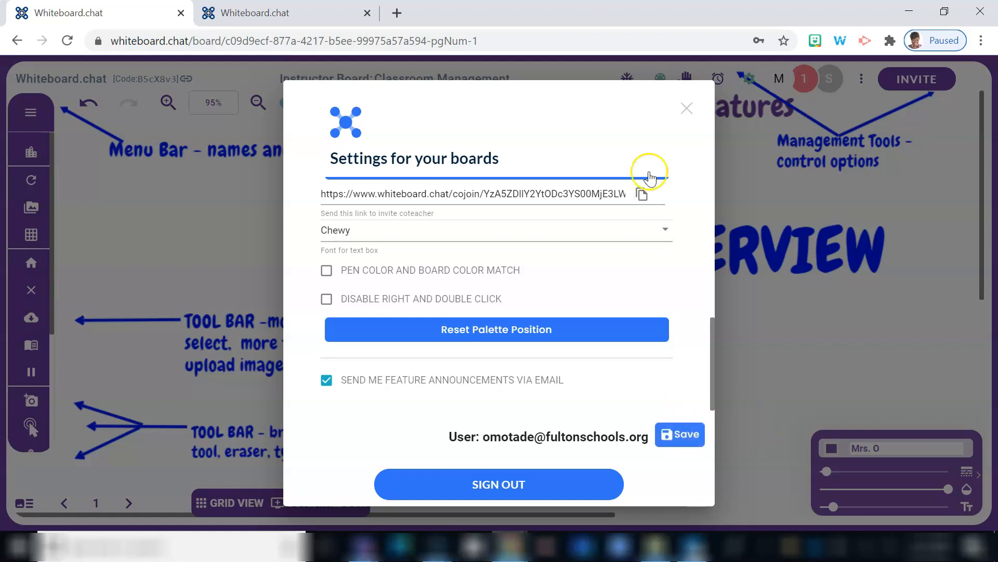
Leave settings and show the Participants list with the teacher, two students and a student's board beside it.
{"action": "left_click", "coordinate": [687, 108]}
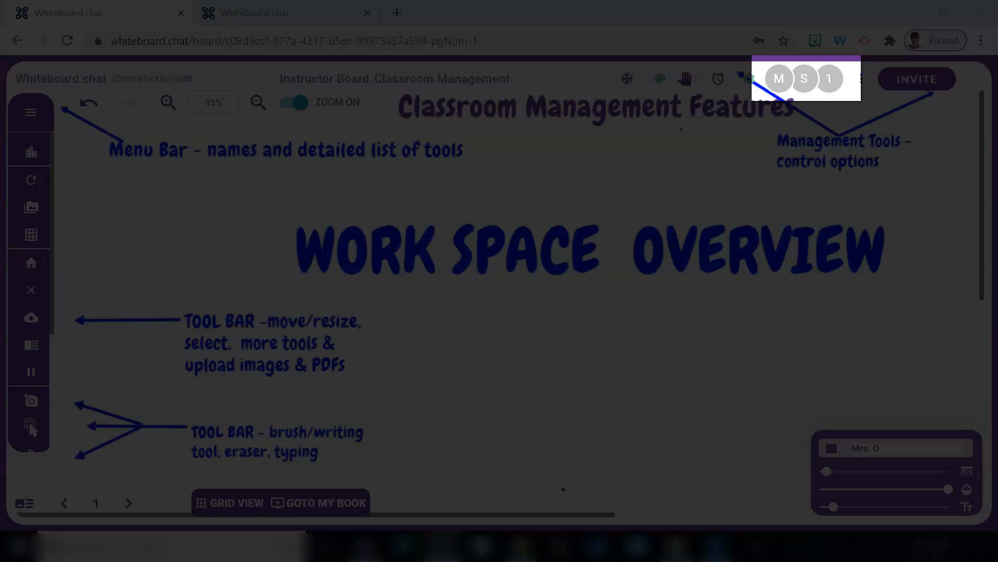
{"action": "left_click", "coordinate": [750, 78]}
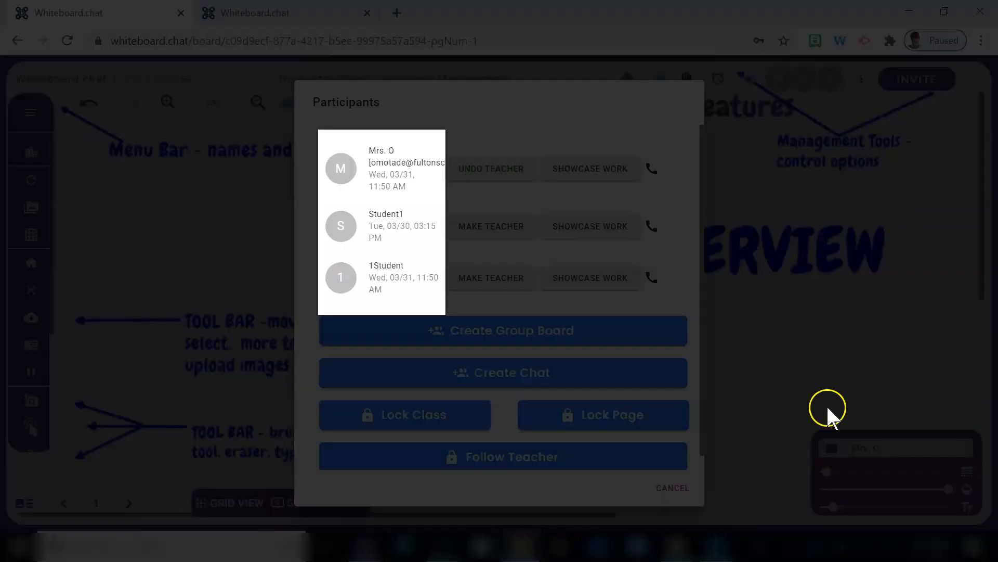
{"action": "left_click", "coordinate": [602, 415]}
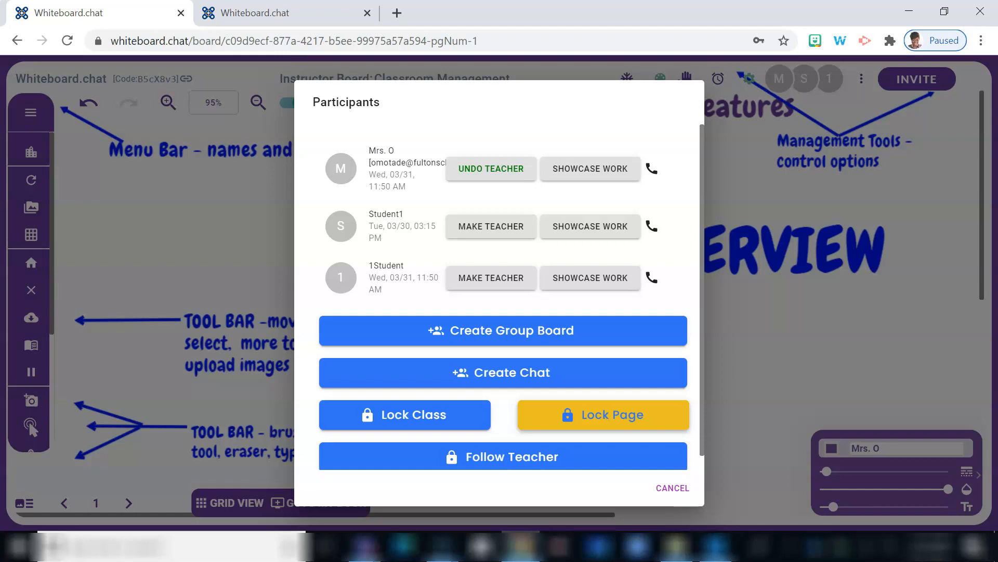
{"action": "left_click", "coordinate": [502, 455]}
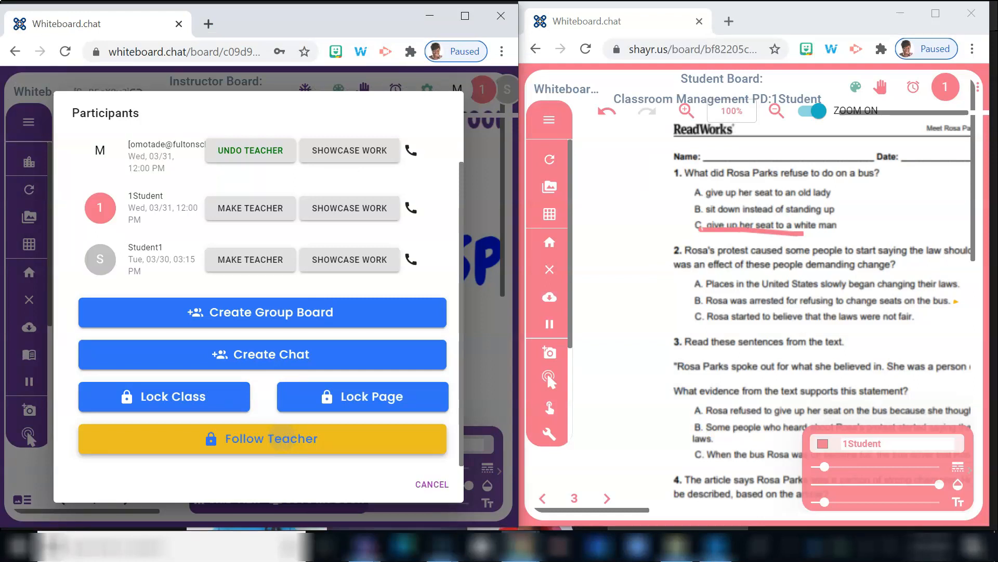
Turn on follow-teacher and flip the instructor board through pages back to page 1, Work Space Overview.
{"action": "left_click", "coordinate": [430, 484]}
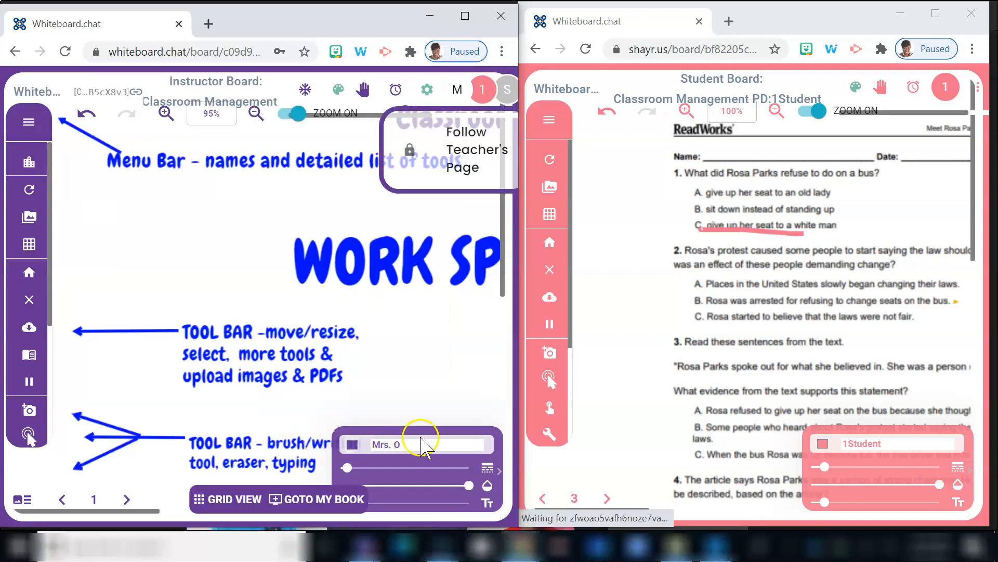
{"action": "left_click", "coordinate": [126, 500]}
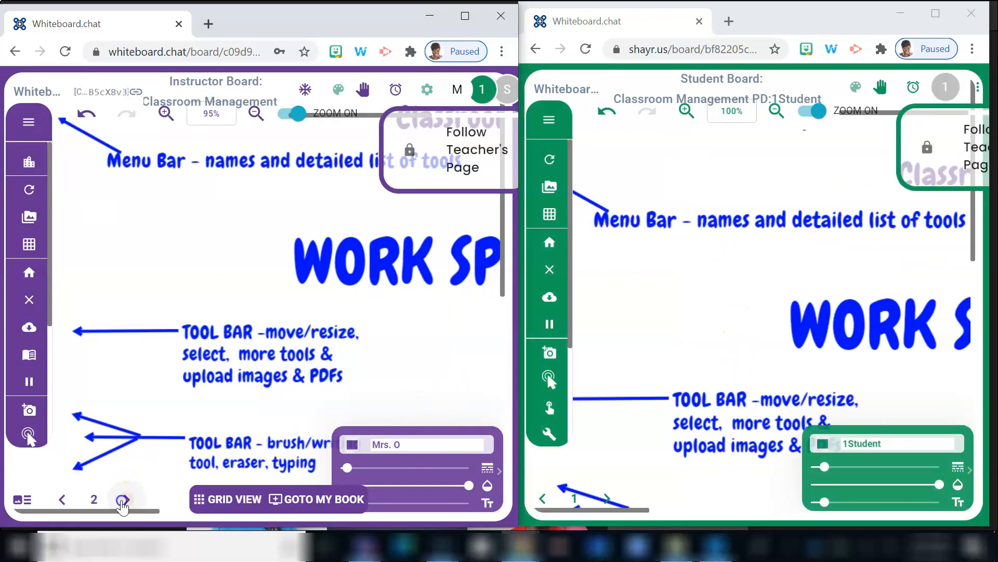
{"action": "left_click", "coordinate": [126, 498]}
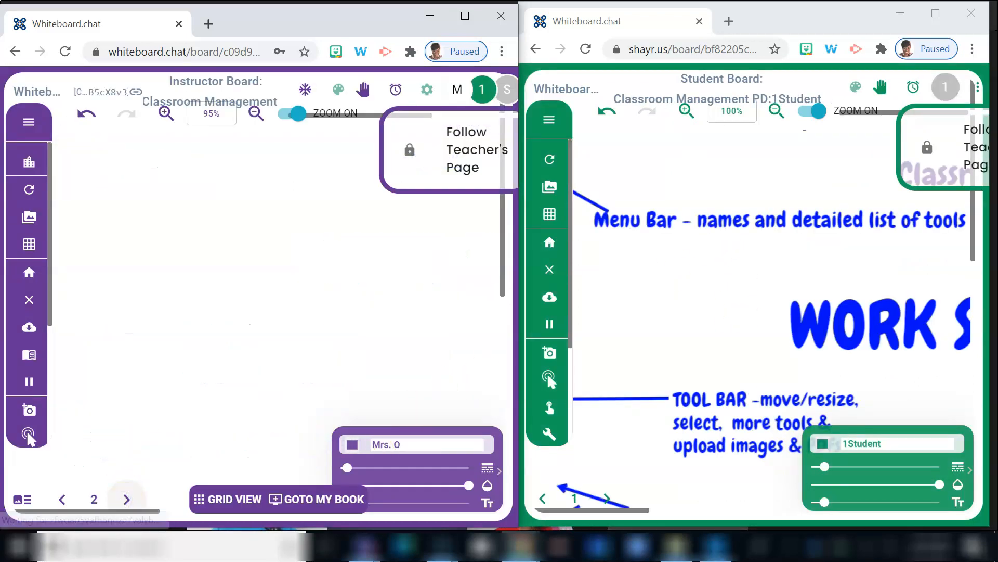
{"action": "left_click", "coordinate": [126, 498]}
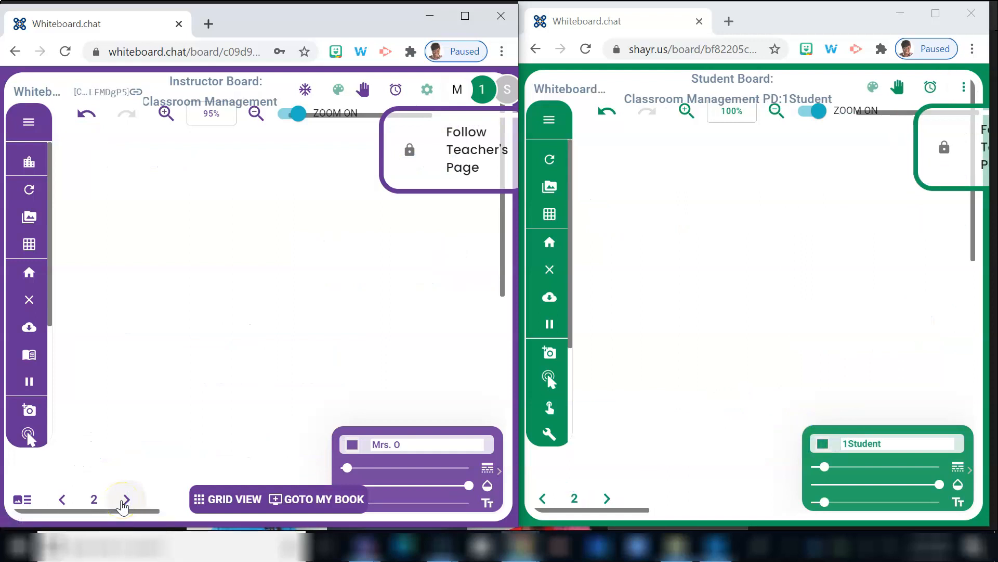
{"action": "left_click", "coordinate": [126, 499]}
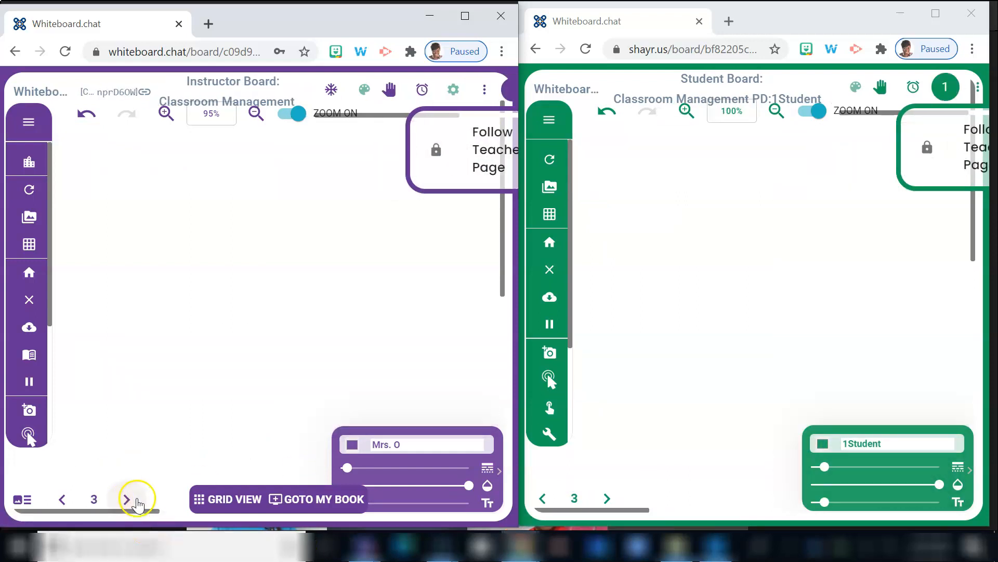
{"action": "left_click", "coordinate": [126, 499]}
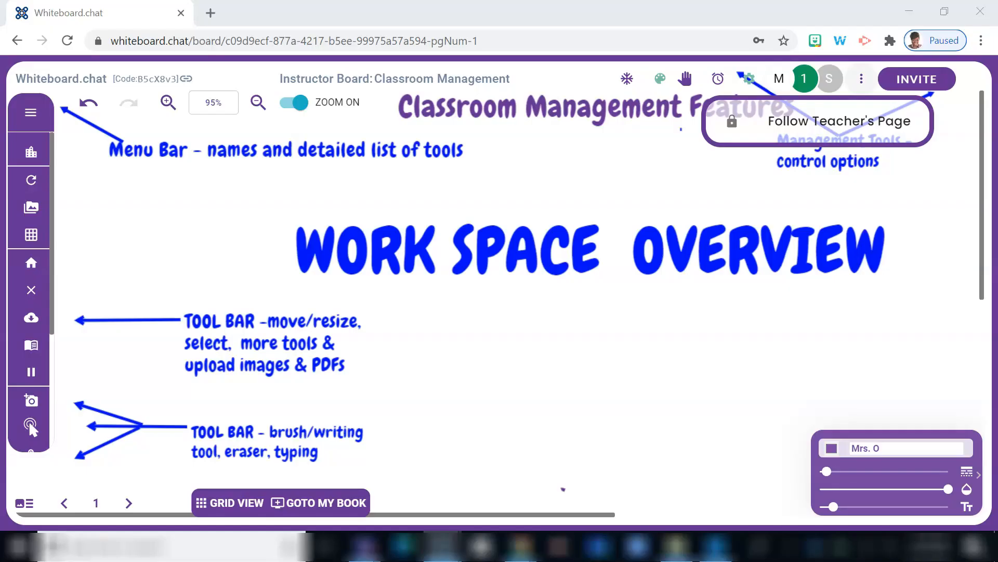
View the class Engagement Report's score-trend chart from the three-dot menu.
{"action": "left_click", "coordinate": [862, 78]}
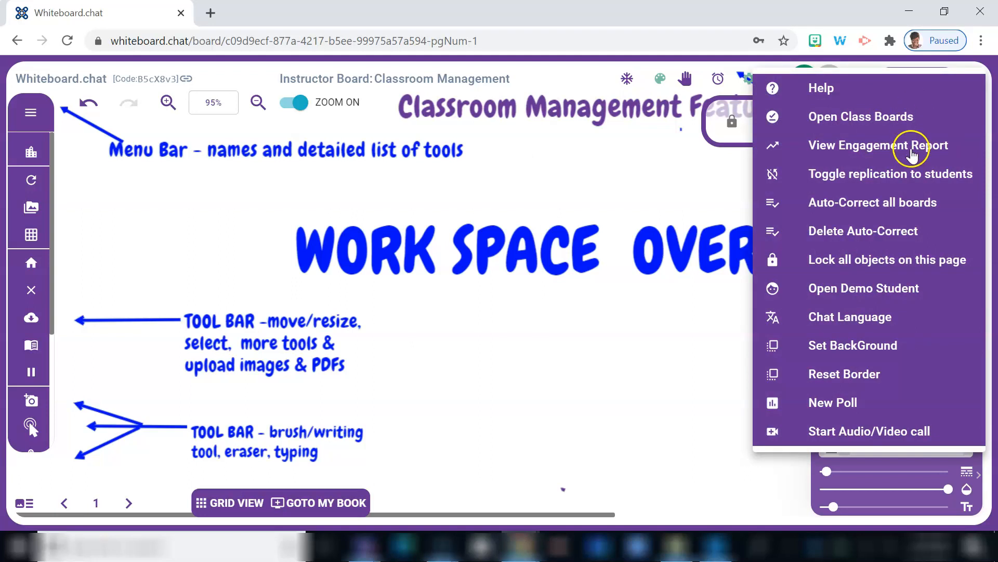
{"action": "left_click", "coordinate": [880, 146]}
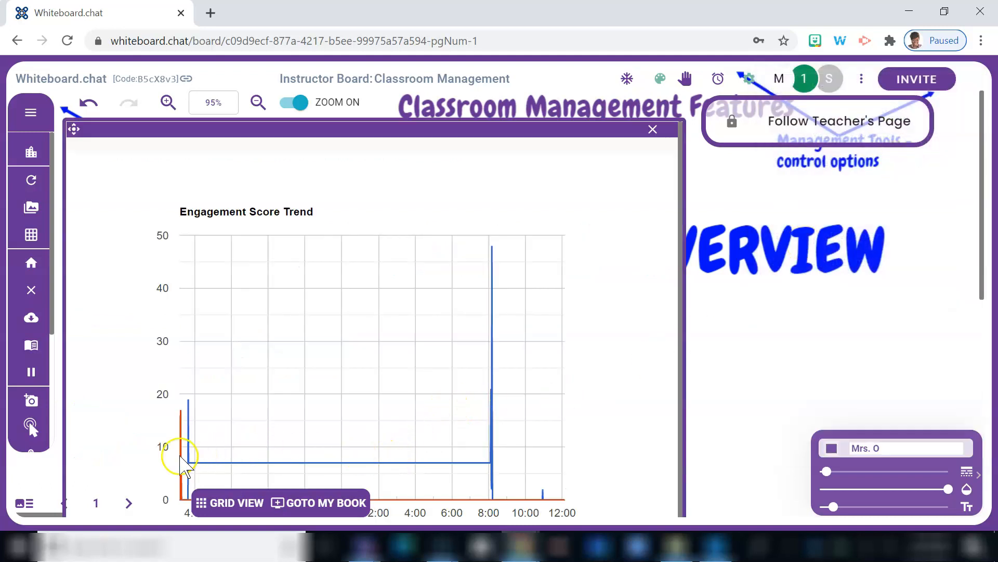
{"action": "mouse_move", "coordinate": [192, 459]}
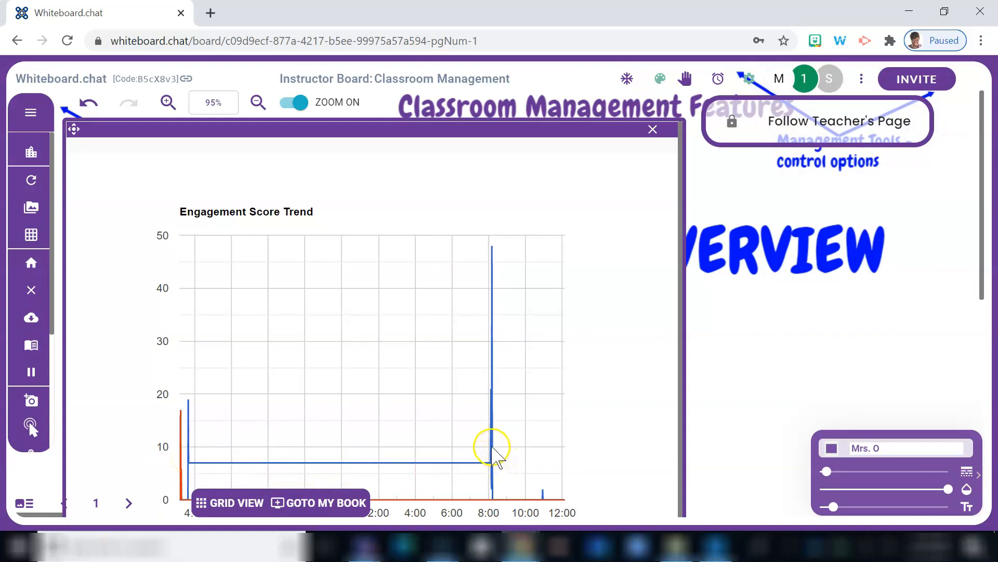
{"action": "mouse_move", "coordinate": [675, 388]}
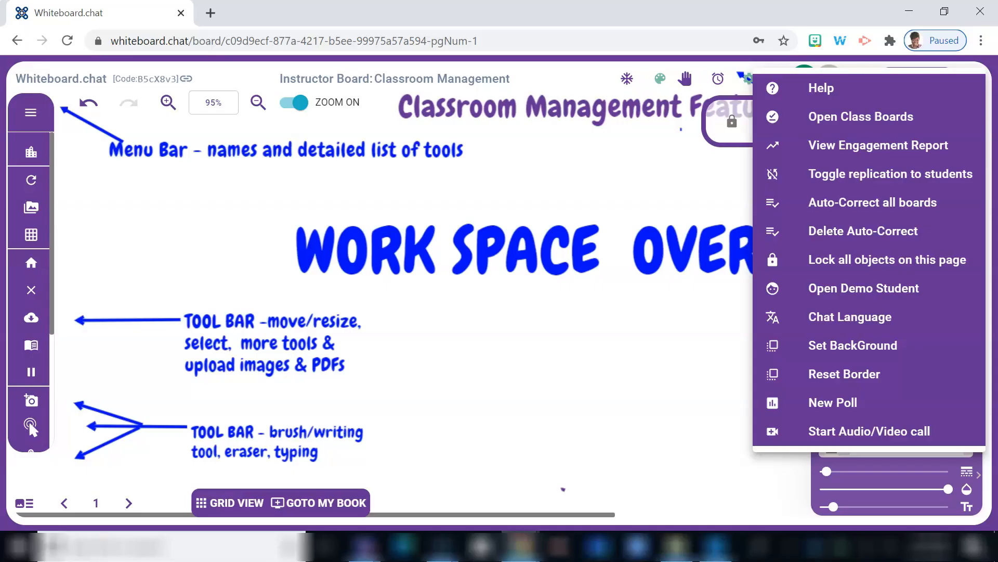
{"action": "mouse_move", "coordinate": [940, 267]}
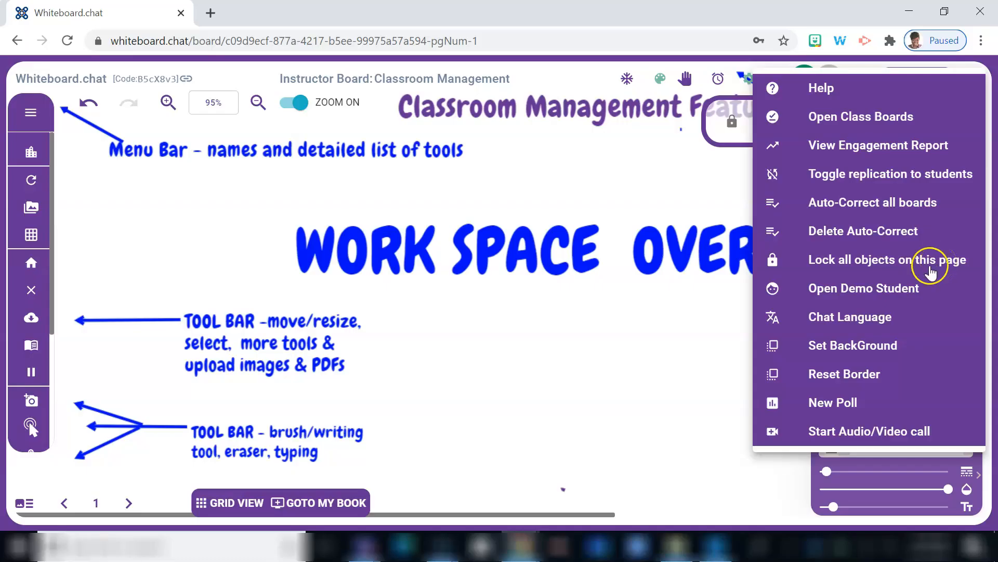
{"action": "mouse_move", "coordinate": [892, 288]}
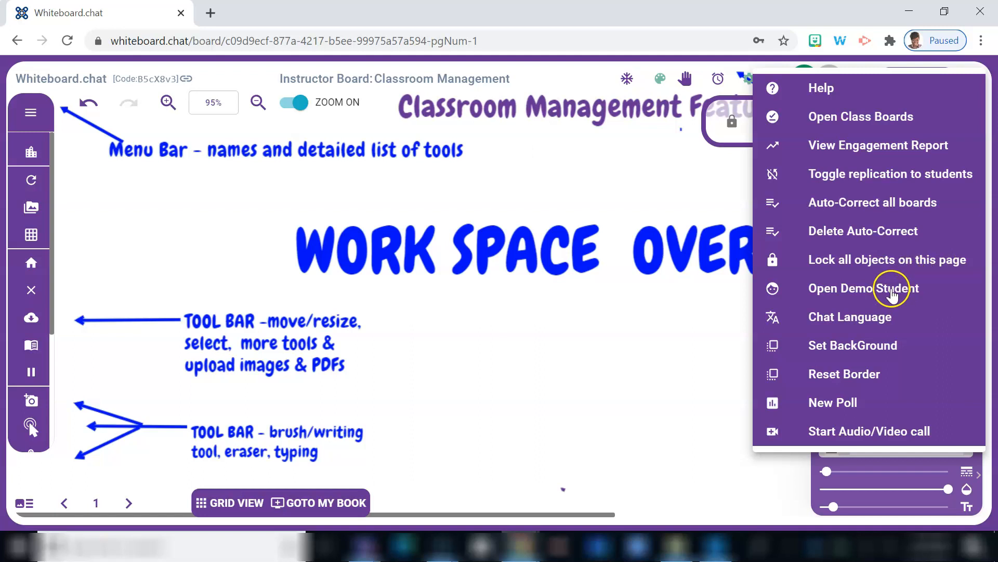
Launch a Demo Student board in a new tab and return to the instructor board.
{"action": "left_click", "coordinate": [863, 288]}
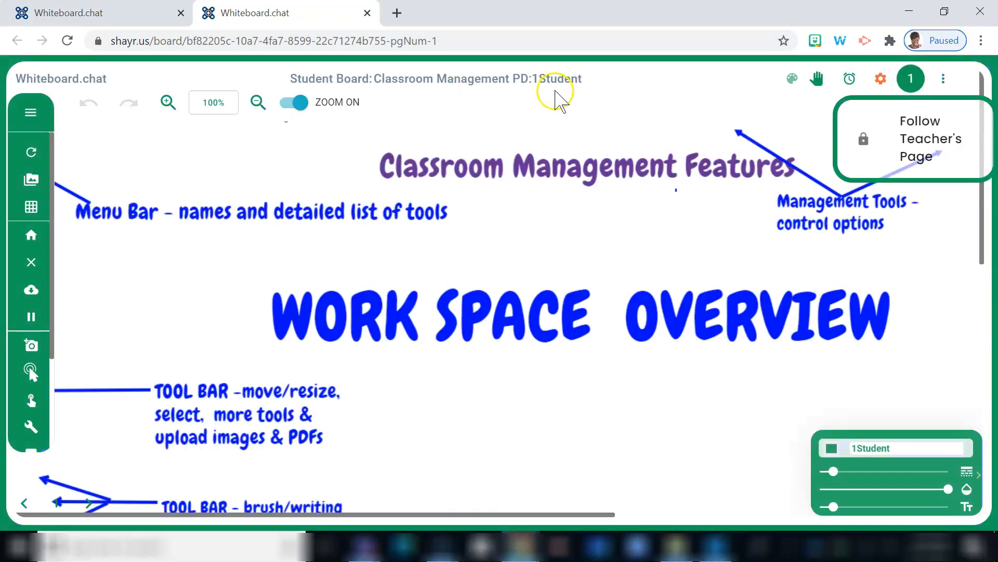
{"action": "left_click", "coordinate": [943, 78]}
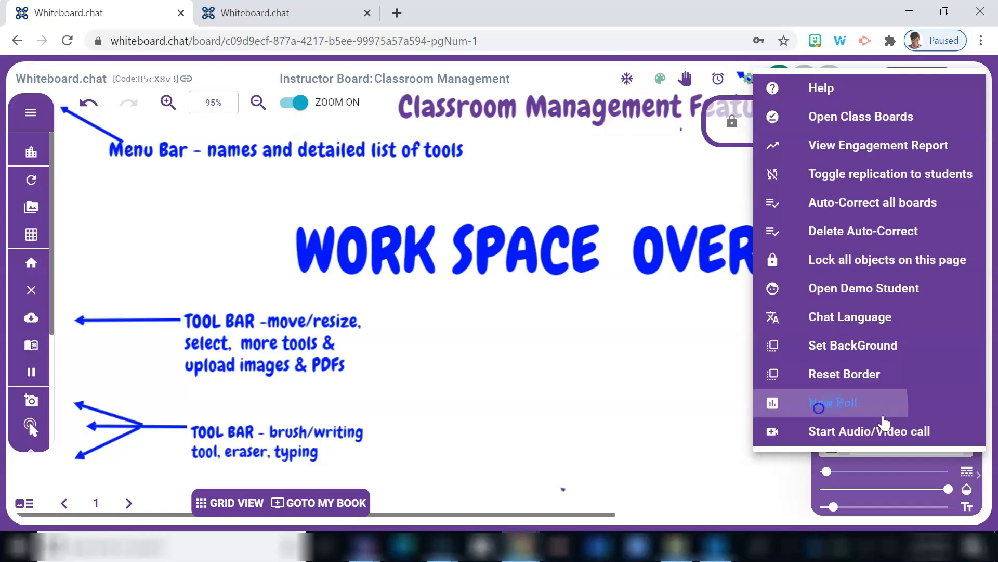
Send a Vote poll 'What did you chose?' with answers A, B, C, D to both students and check it on the demo student's board.
{"action": "left_click", "coordinate": [832, 401]}
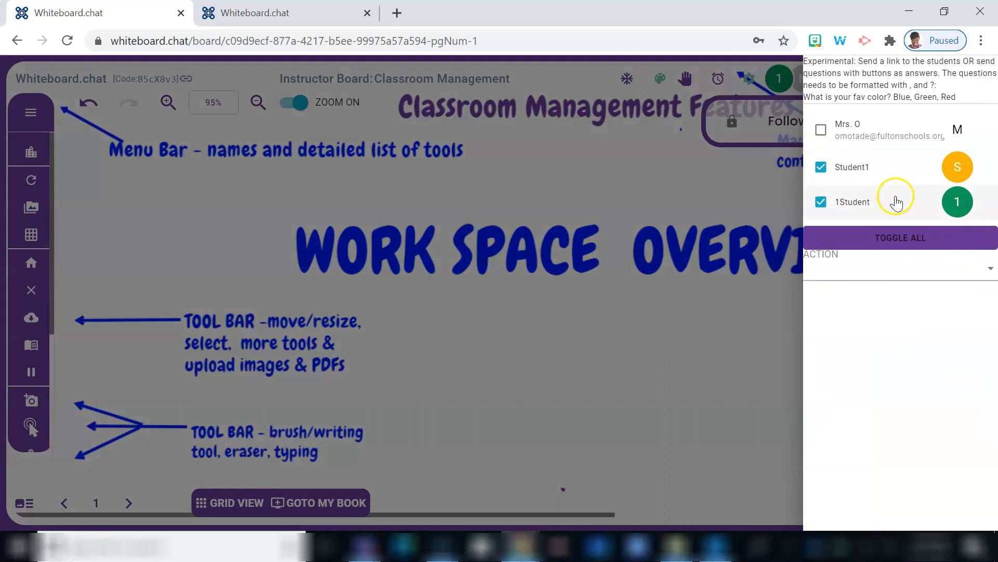
{"action": "left_click", "coordinate": [899, 268]}
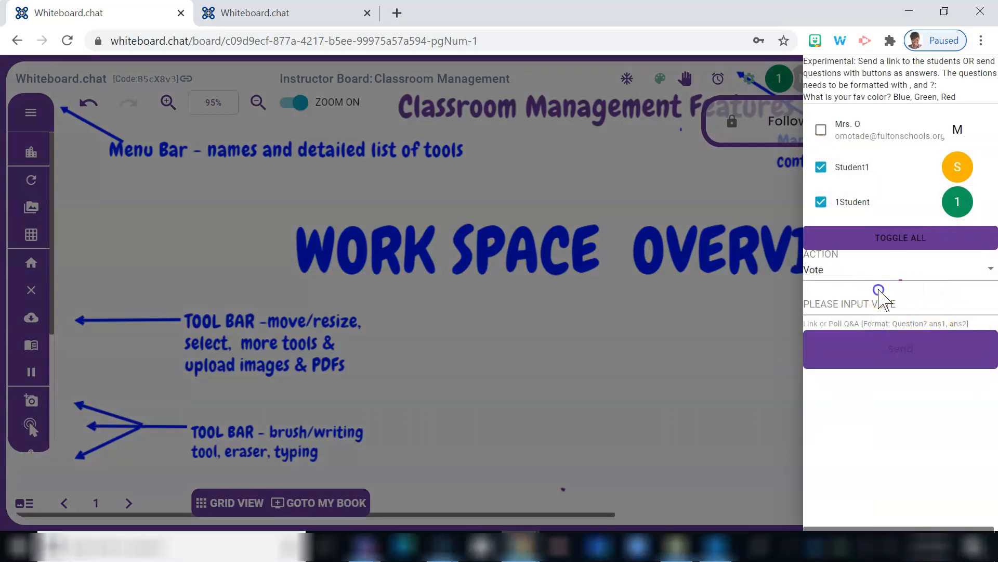
{"action": "left_click", "coordinate": [879, 304]}
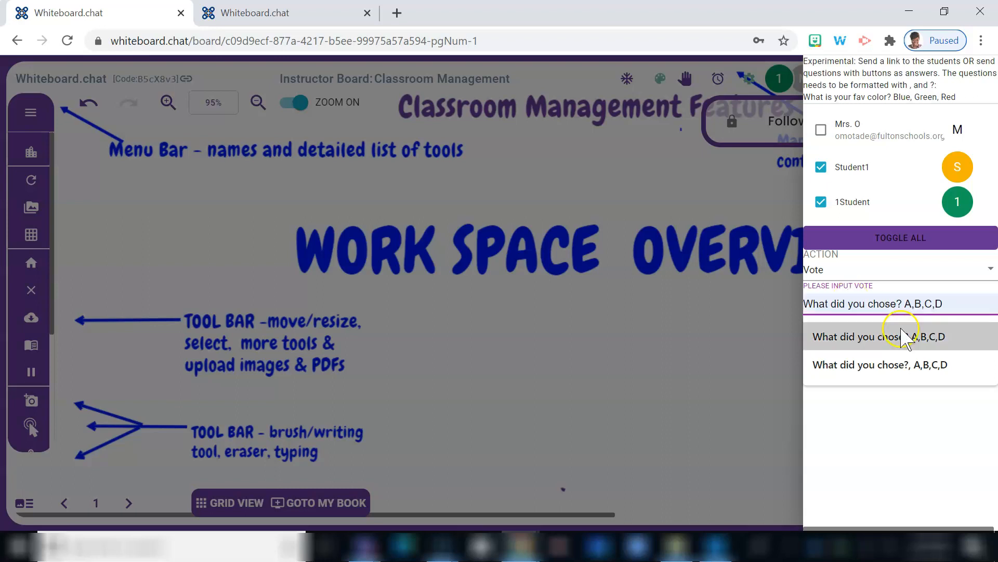
{"action": "left_click", "coordinate": [878, 336]}
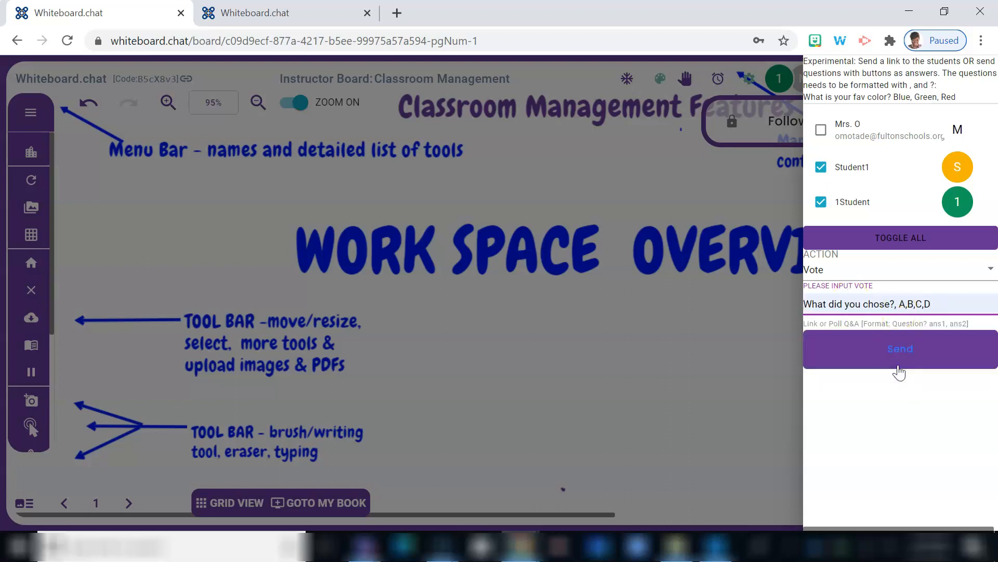
{"action": "left_click", "coordinate": [900, 349]}
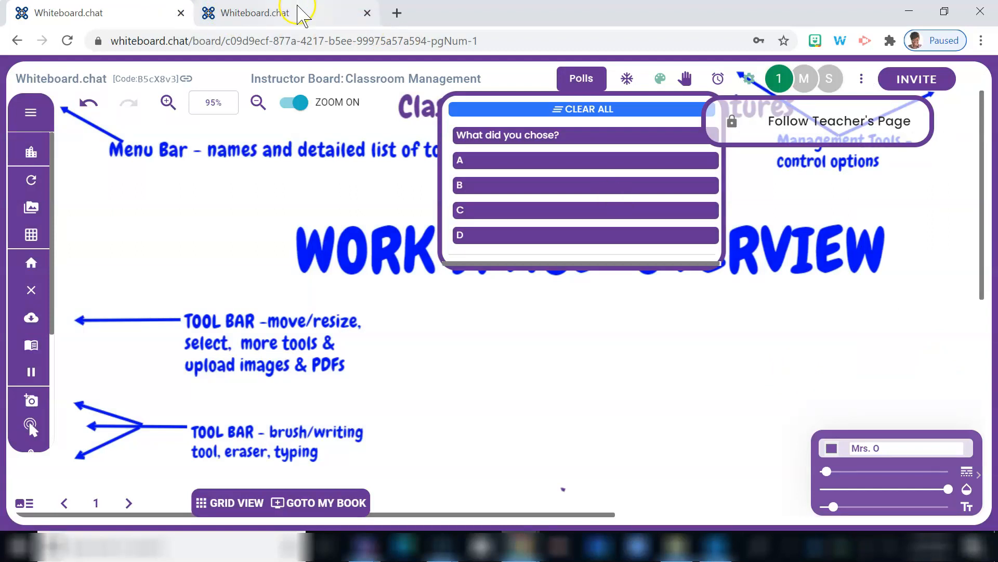
{"action": "left_click", "coordinate": [253, 13]}
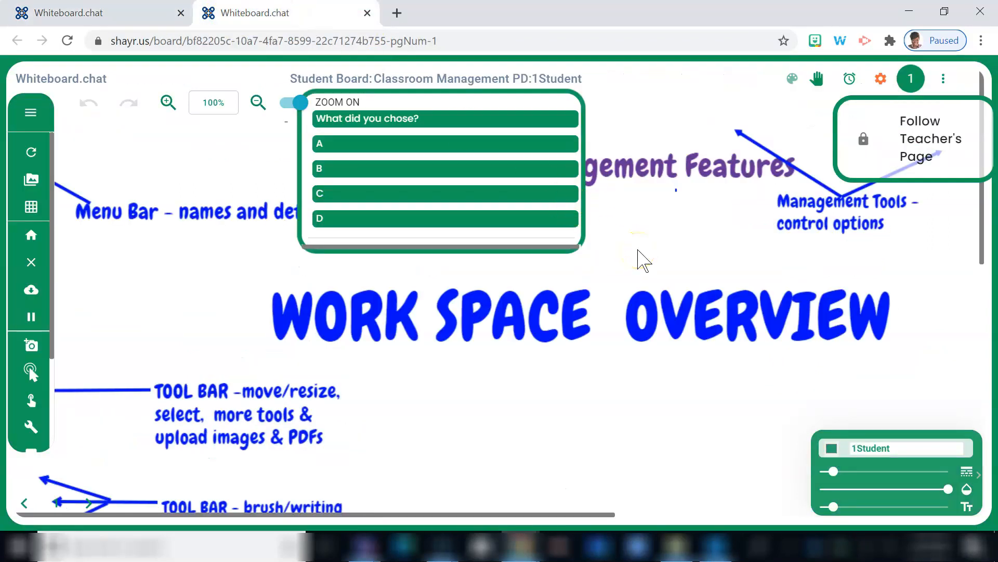